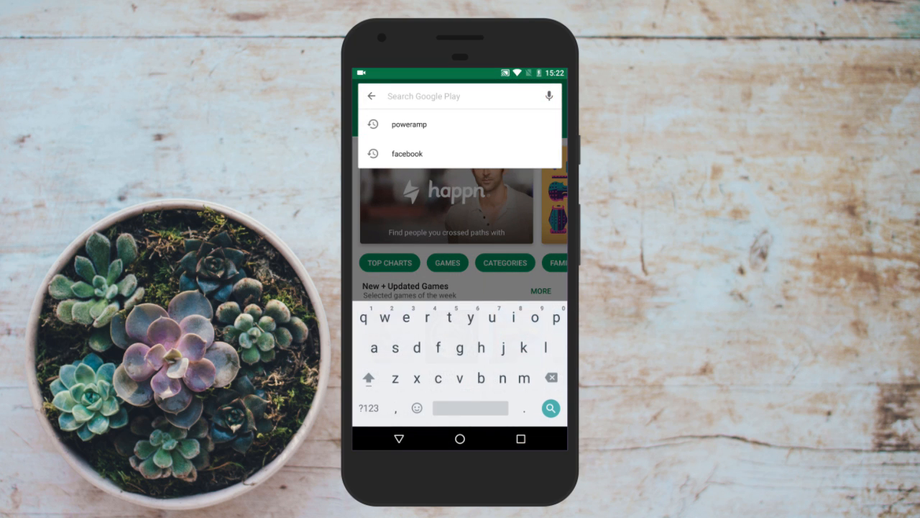
- Search the Play Store for 'whatsapp' so WhatsApp Messenger is the first result
text(what)
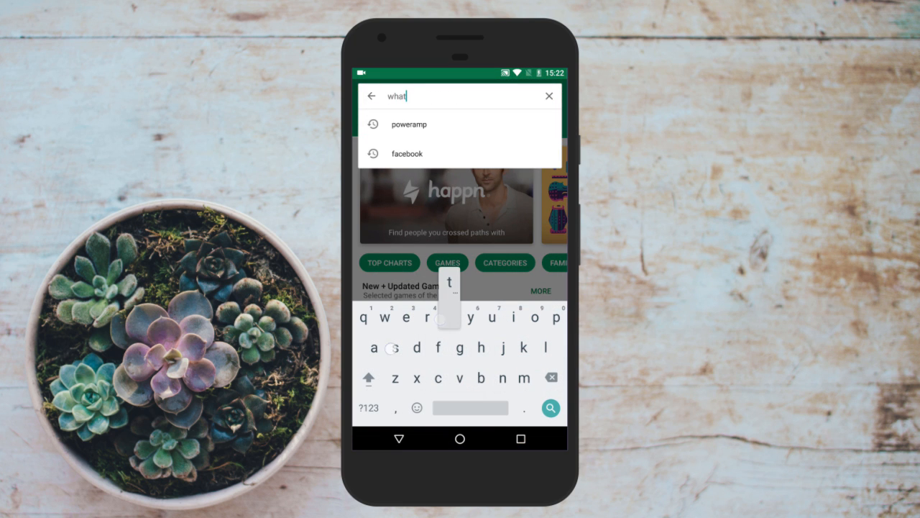
text(sapp)
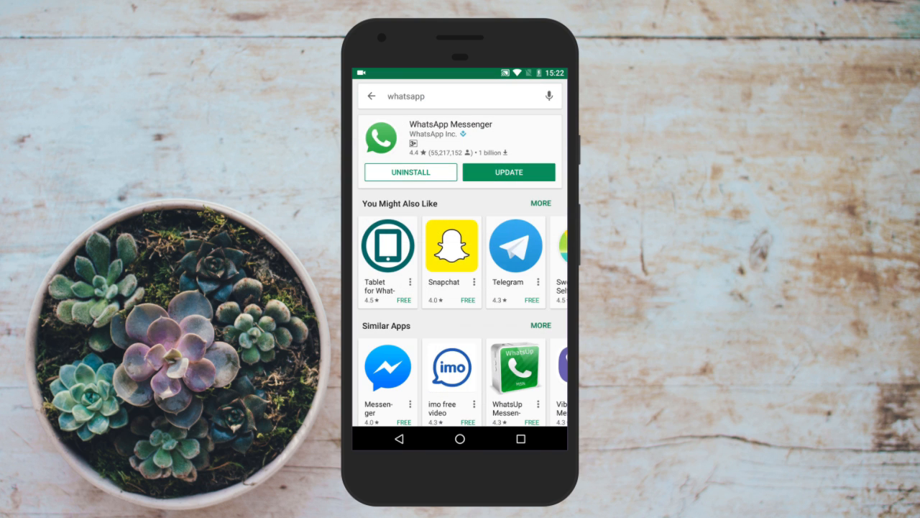
- Bring the Become a beta tester card into view on WhatsApp Messenger's app page
click(458, 137)
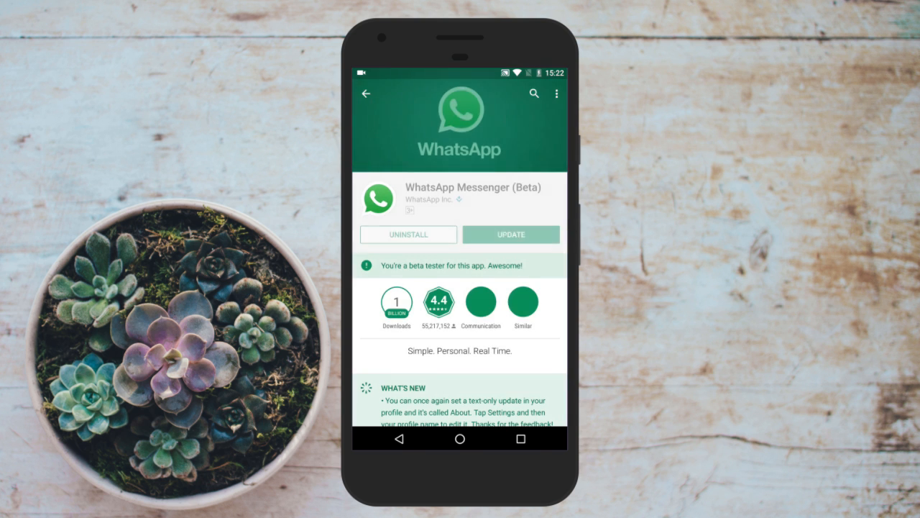
scroll(down, 3)
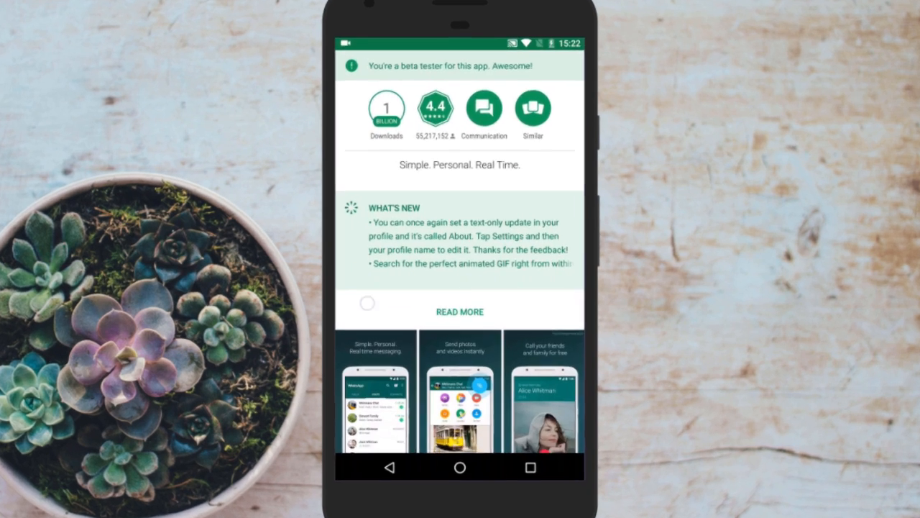
scroll(down, 3)
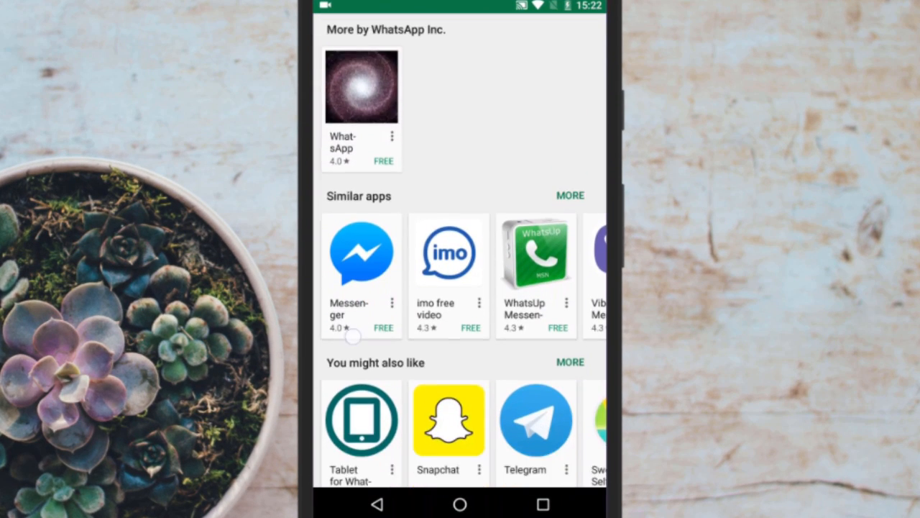
scroll(down, 3)
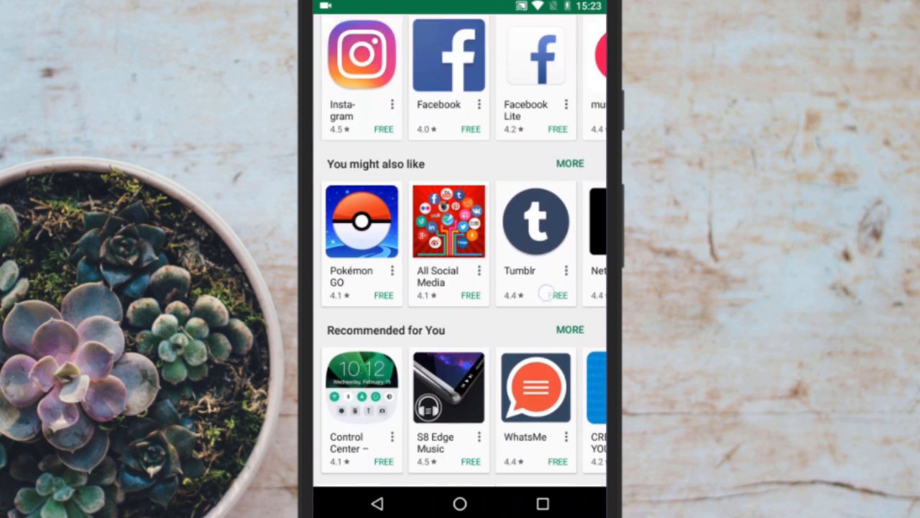
scroll(down, 3)
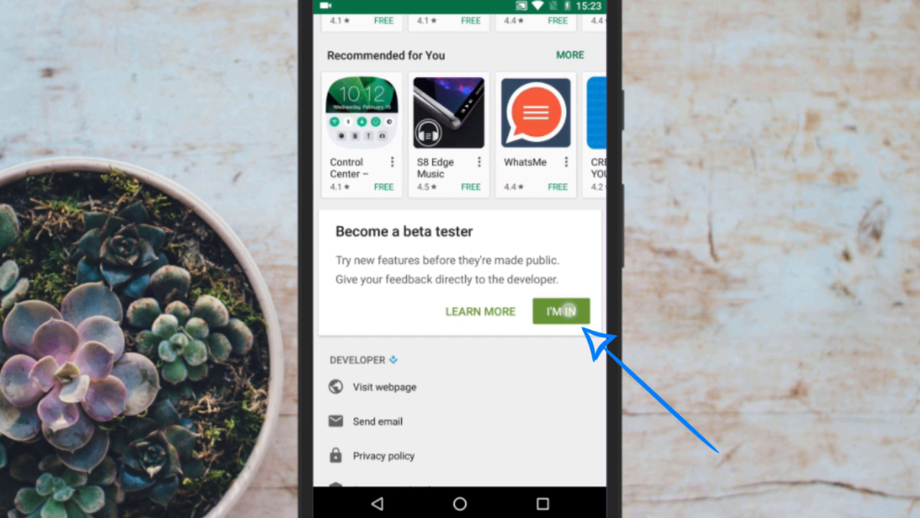
- Join the WhatsApp Messenger beta program via I'M IN and confirm with JOIN
click(561, 311)
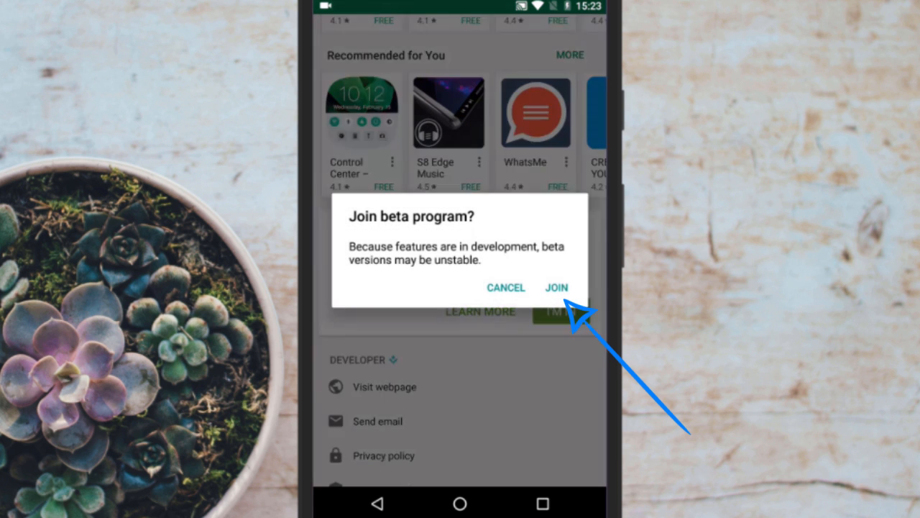
click(557, 288)
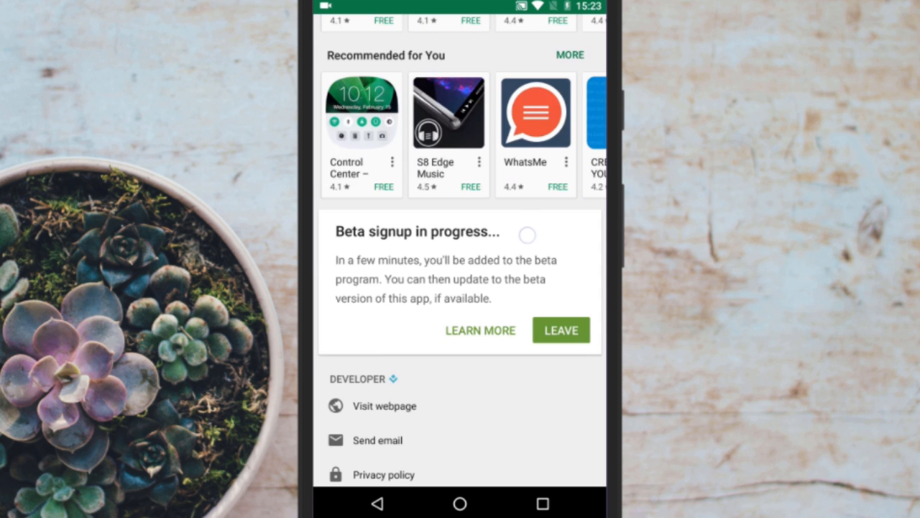
scroll(down, 3)
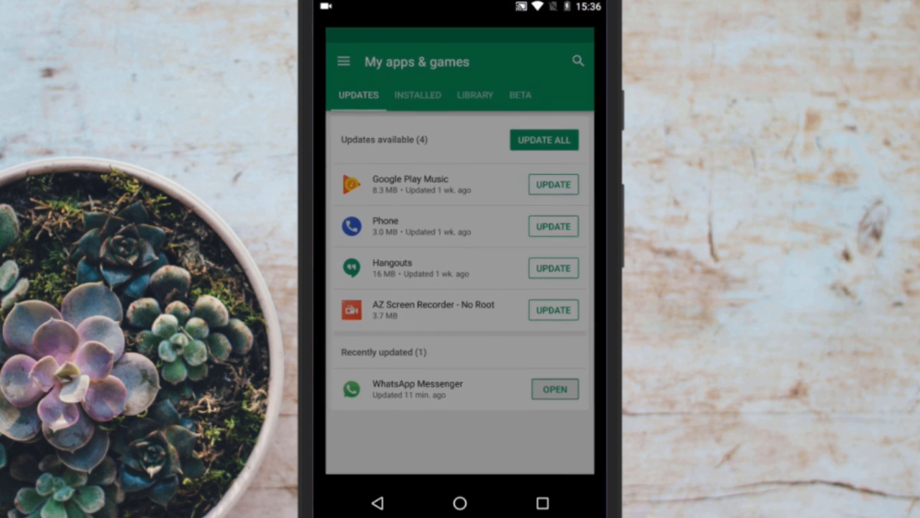
- Launch the recently updated WhatsApp Messenger from My apps & games
click(555, 389)
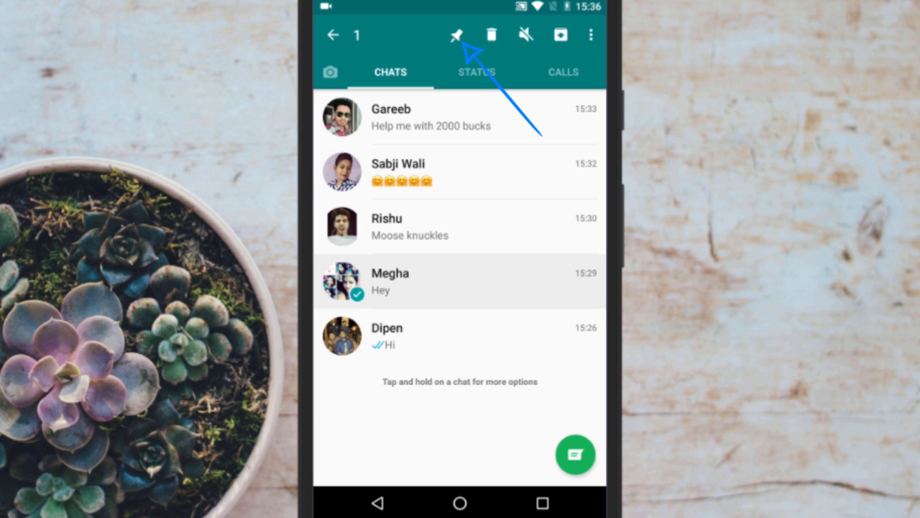
- Pin Megha's chat, then Dipen's chat, to the top of the WhatsApp chat list
click(456, 35)
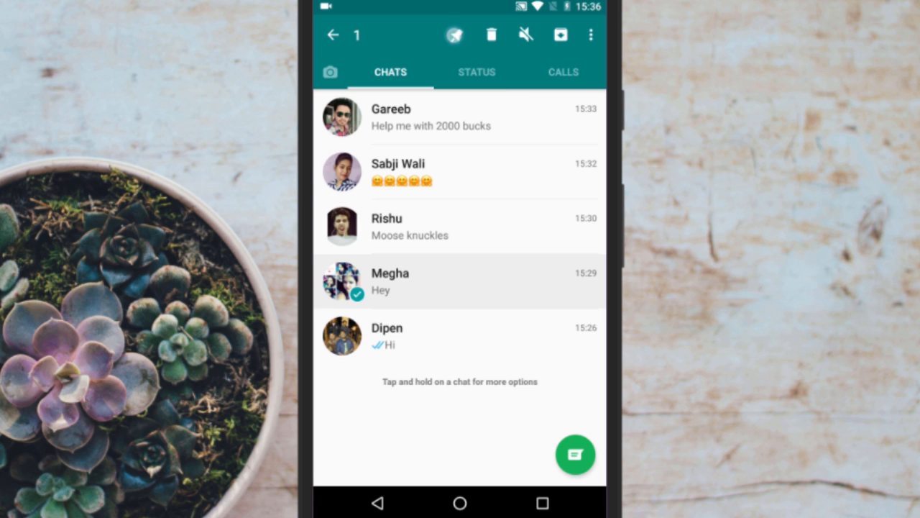
click(454, 35)
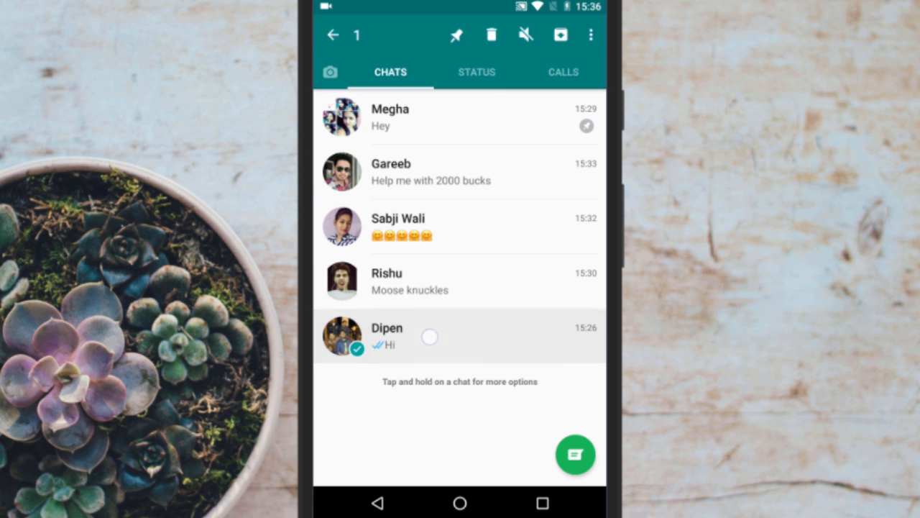
click(457, 34)
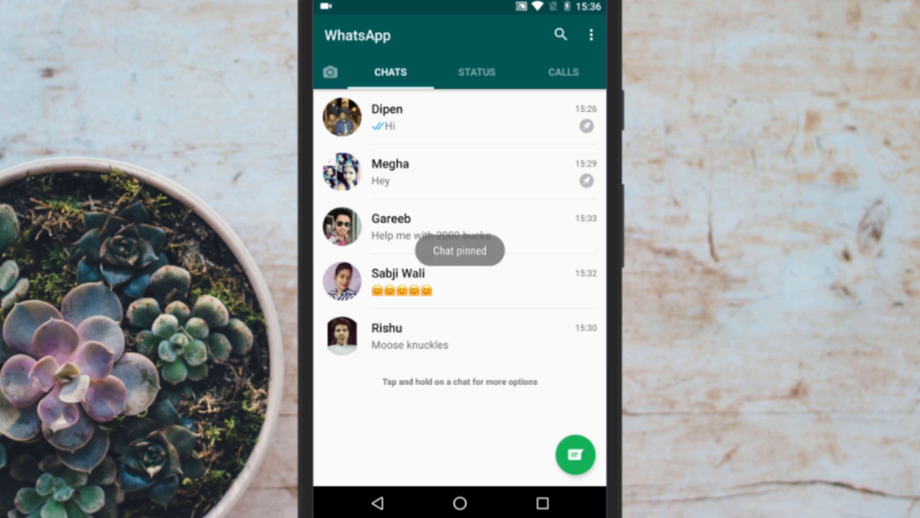